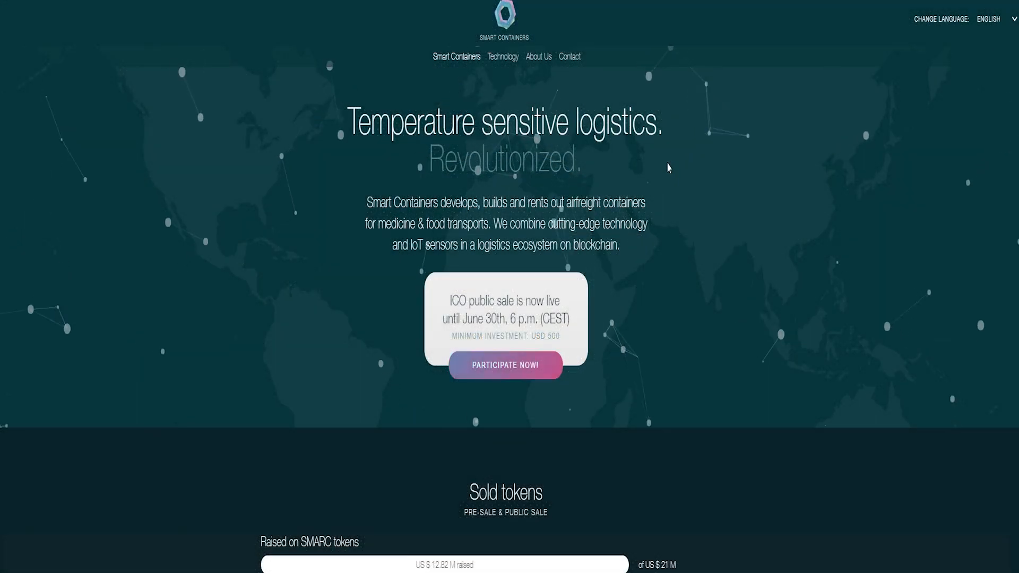
scroll(down, 3)
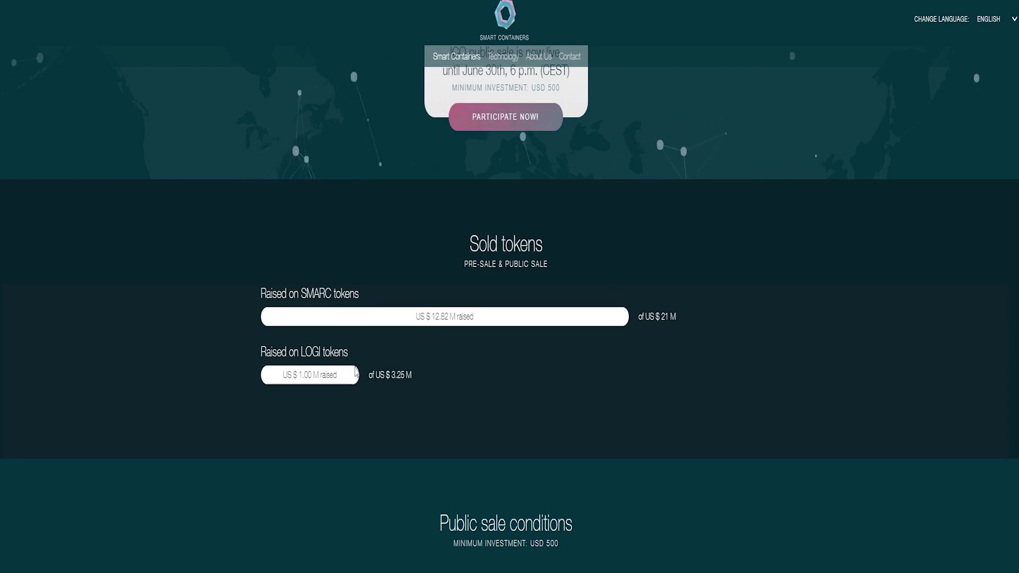
scroll(down, 3)
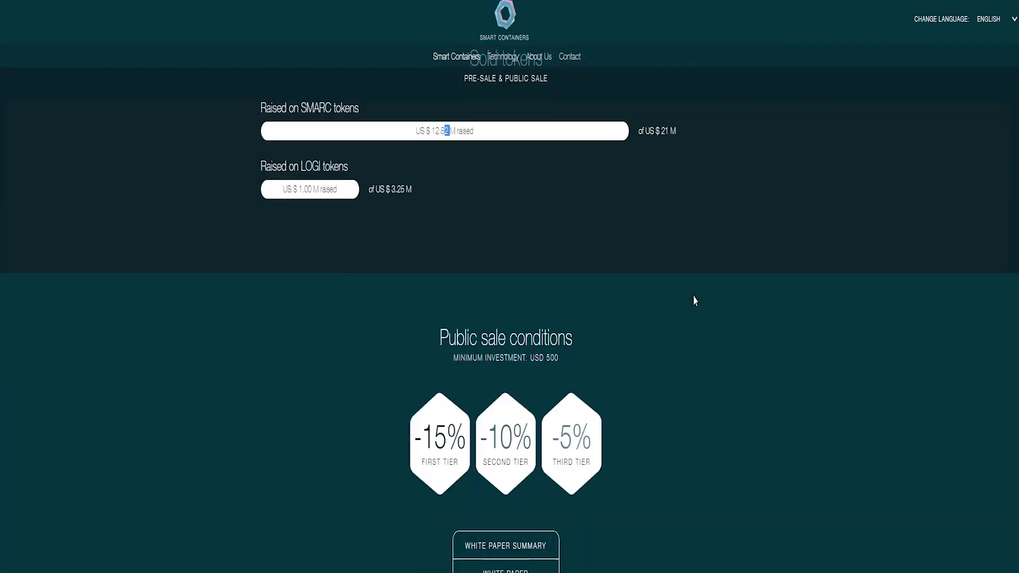
scroll(down, 3)
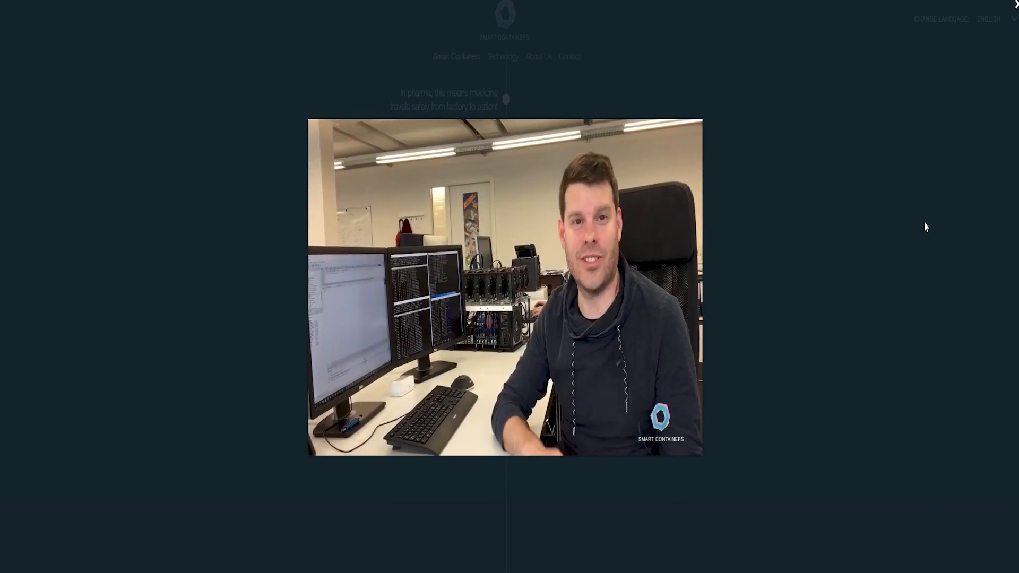
mouse_move(960, 195)
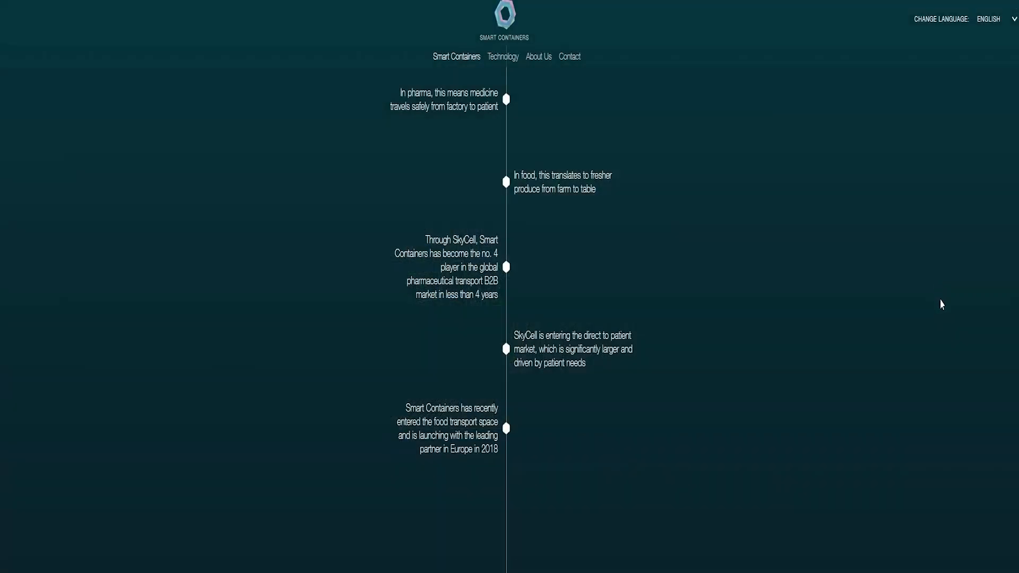
scroll(up, 3)
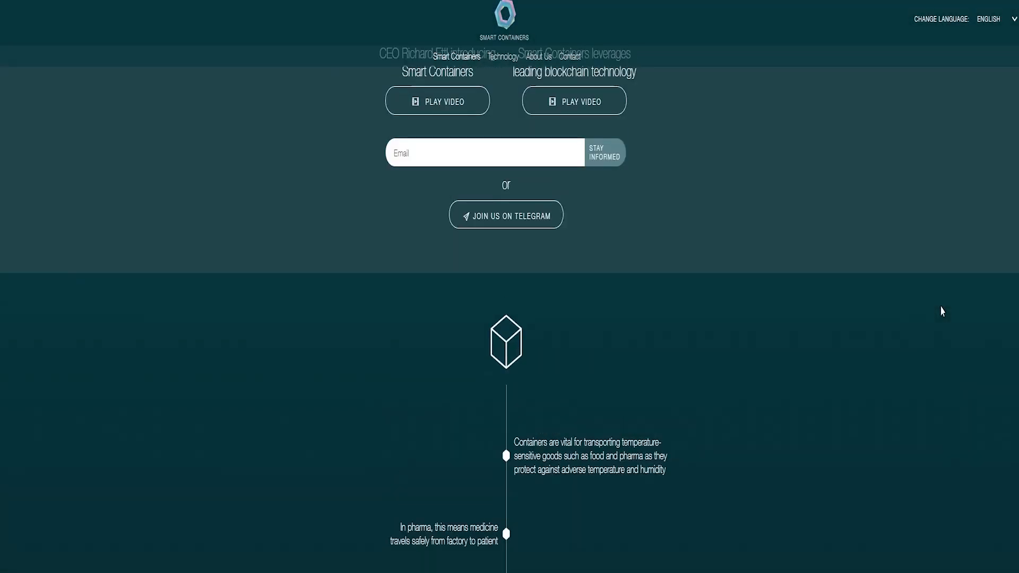
scroll(down, 3)
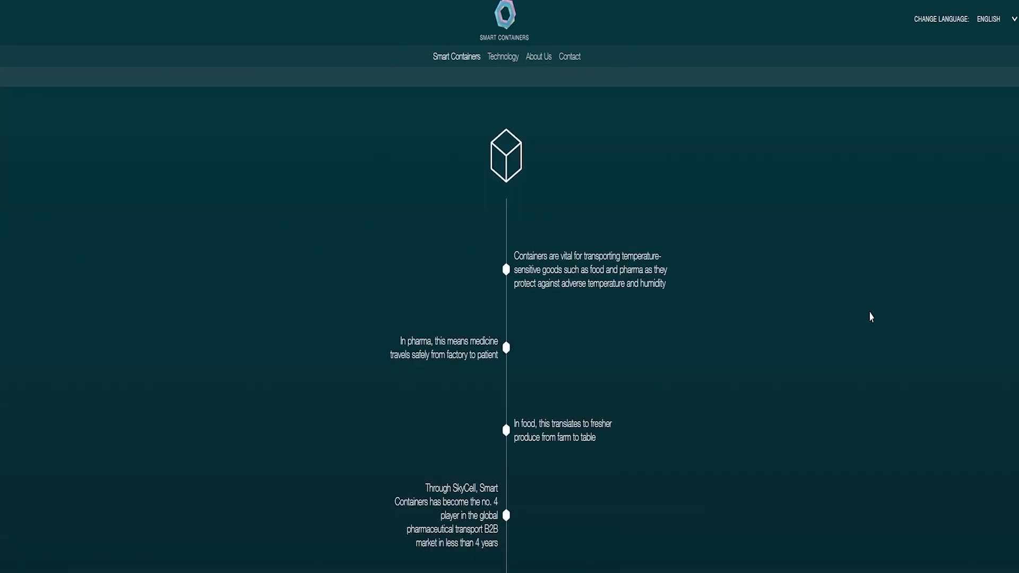
scroll(down, 3)
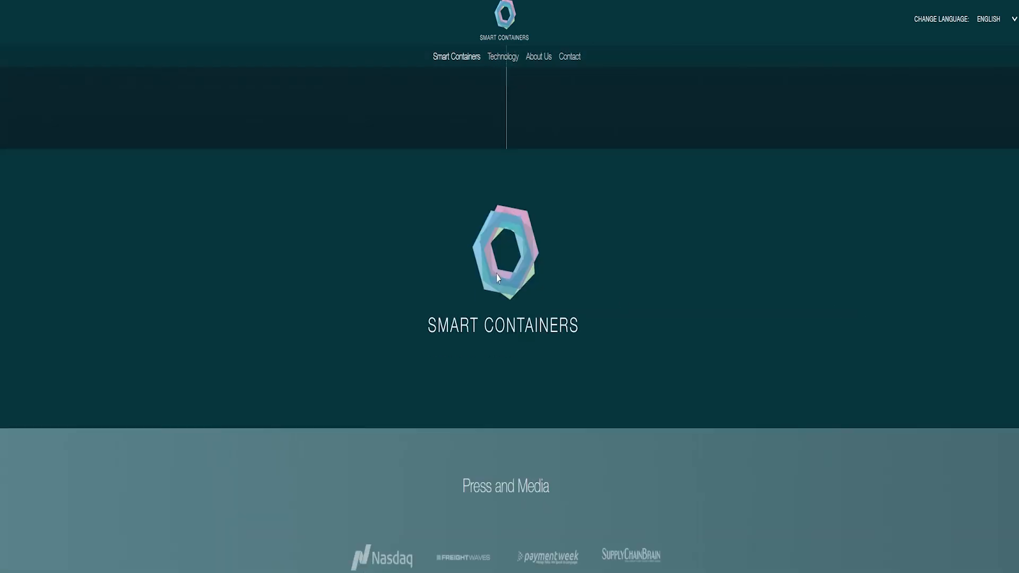
mouse_move(526, 272)
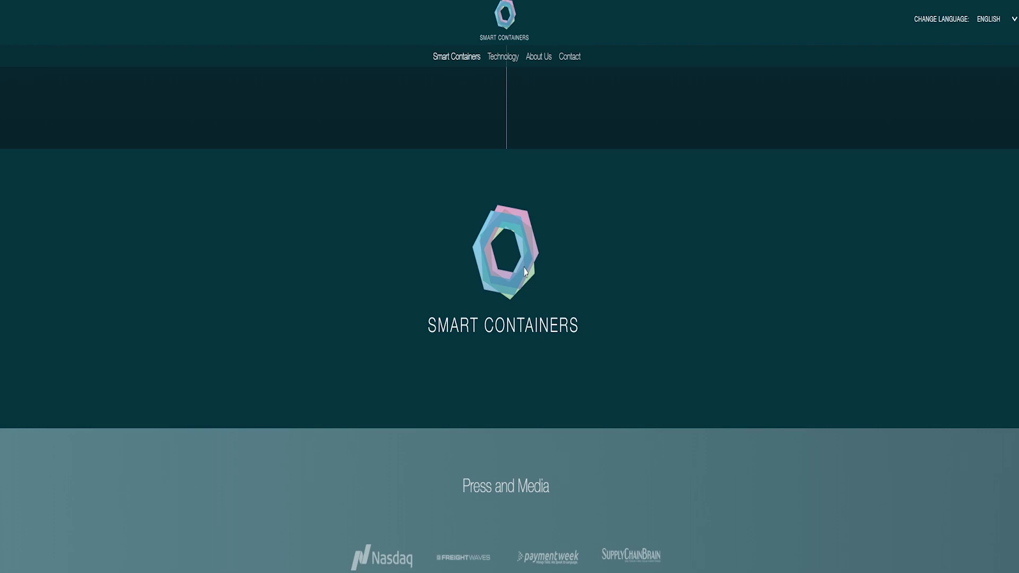
scroll(down, 3)
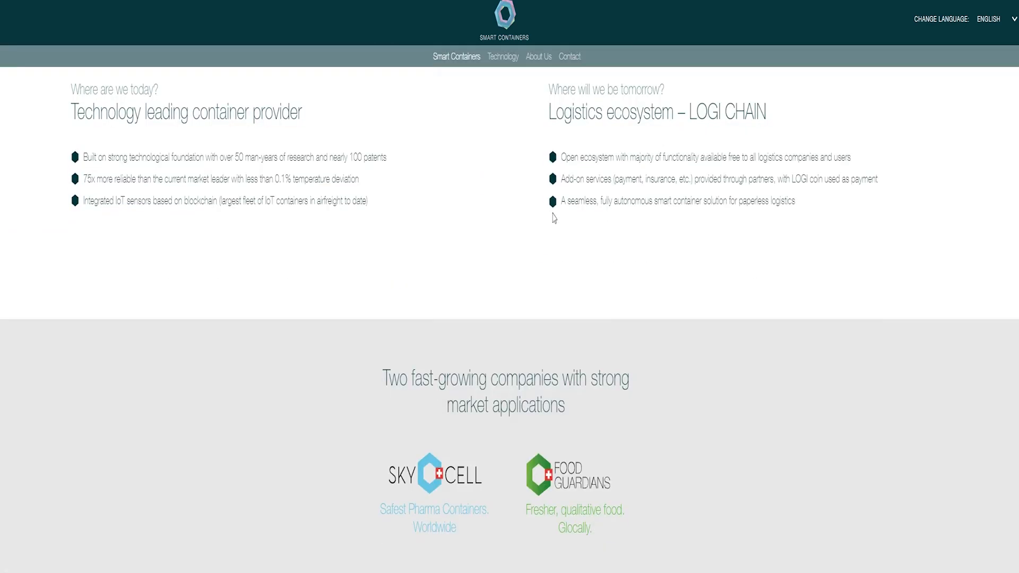
scroll(down, 3)
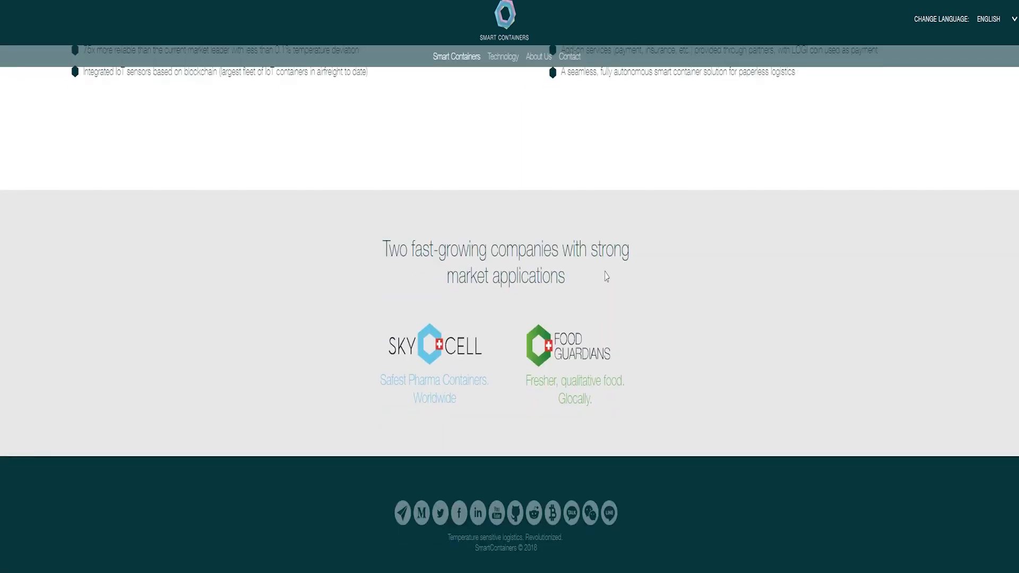
scroll(up, 3)
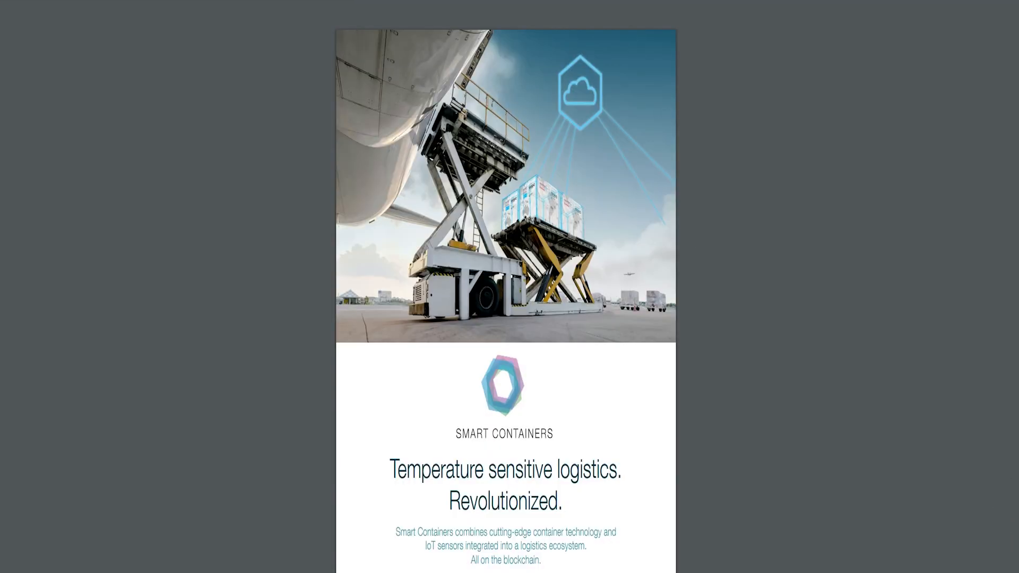
scroll(down, 3)
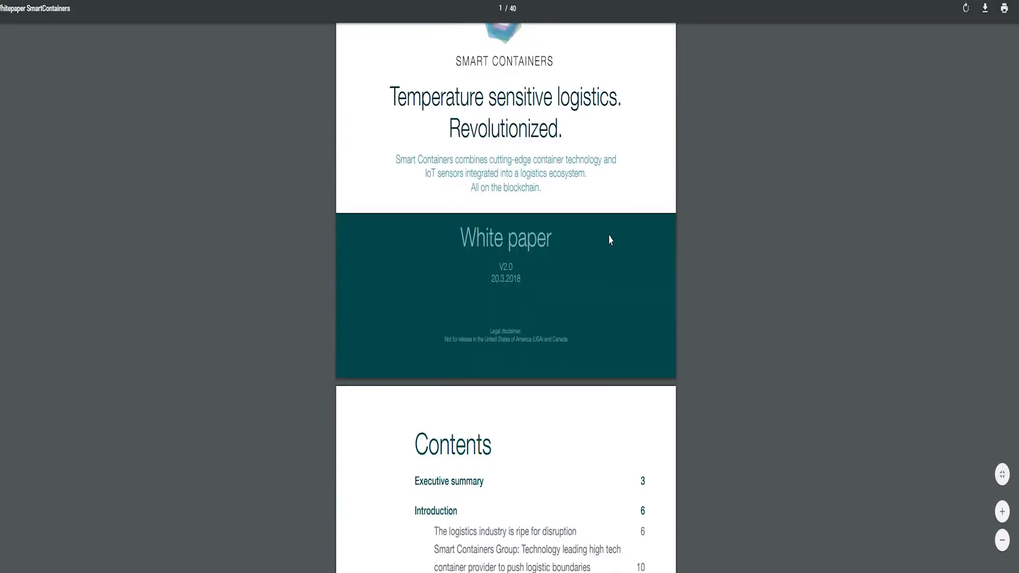
scroll(down, 3)
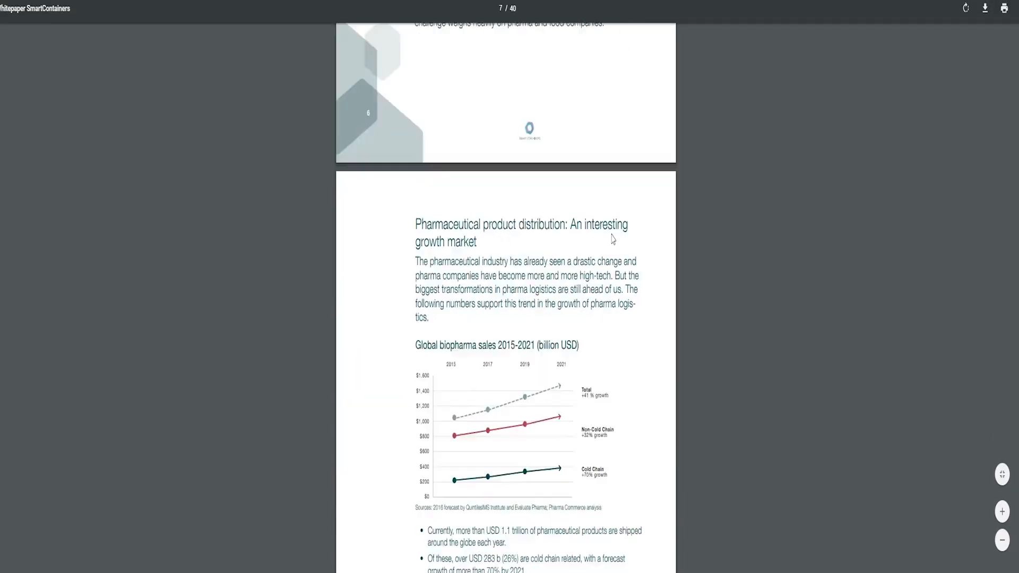
scroll(down, 3)
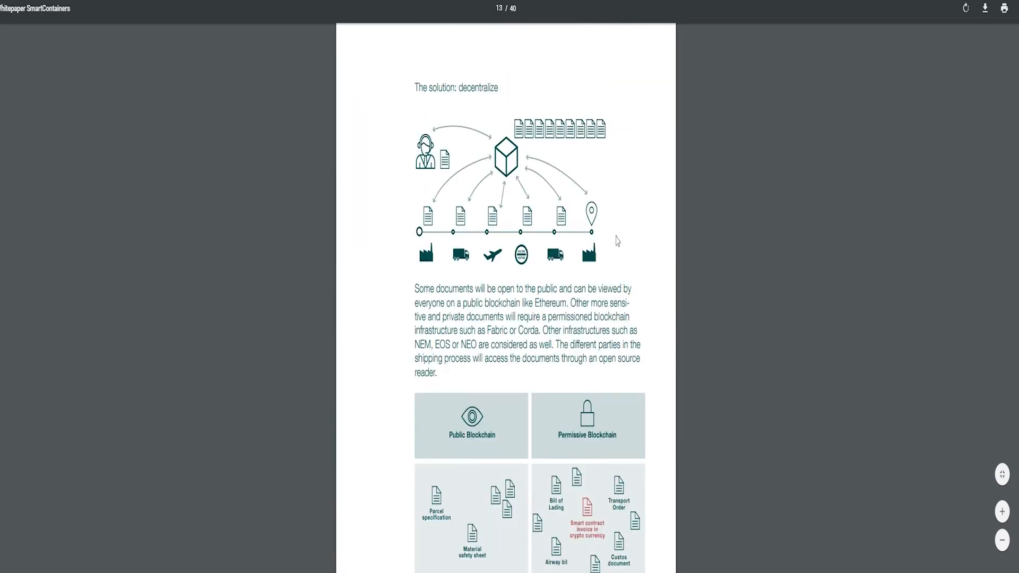
scroll(down, 3)
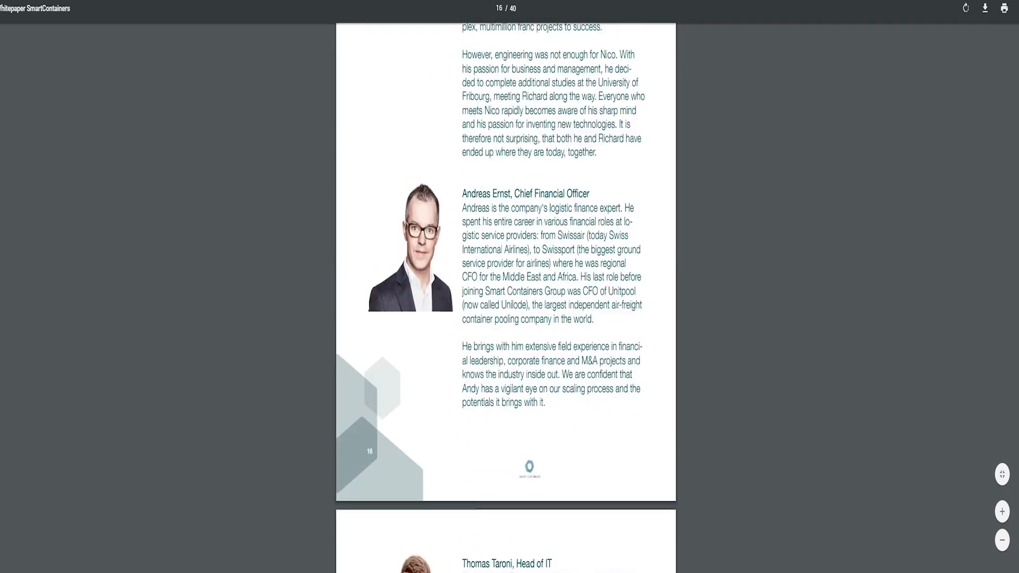
scroll(down, 3)
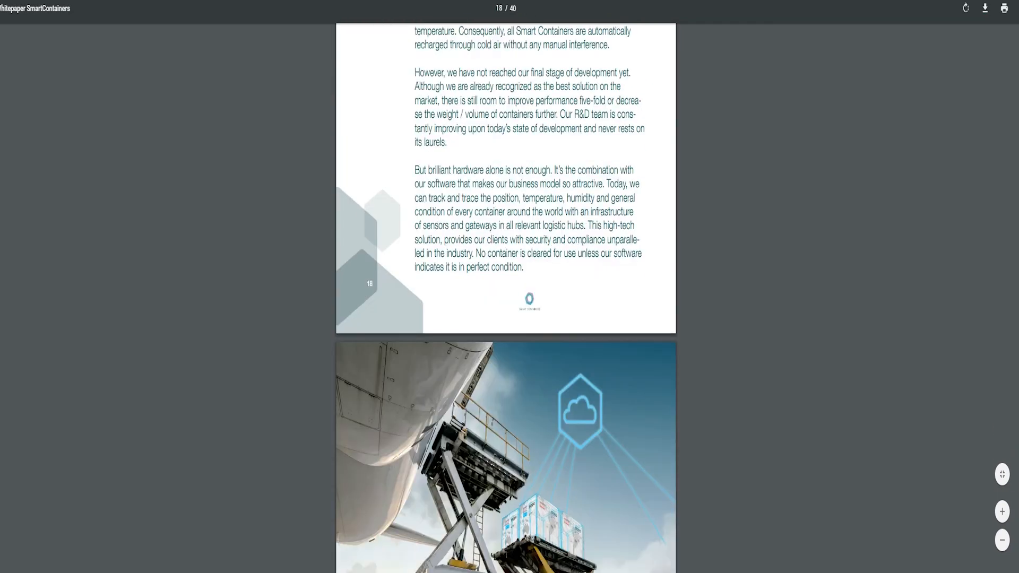
scroll(down, 3)
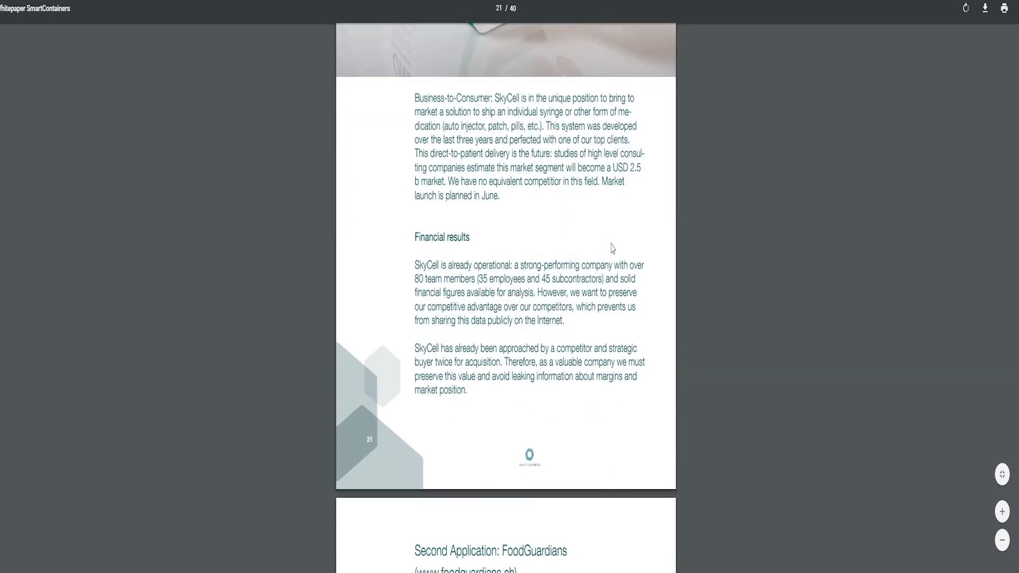
scroll(down, 3)
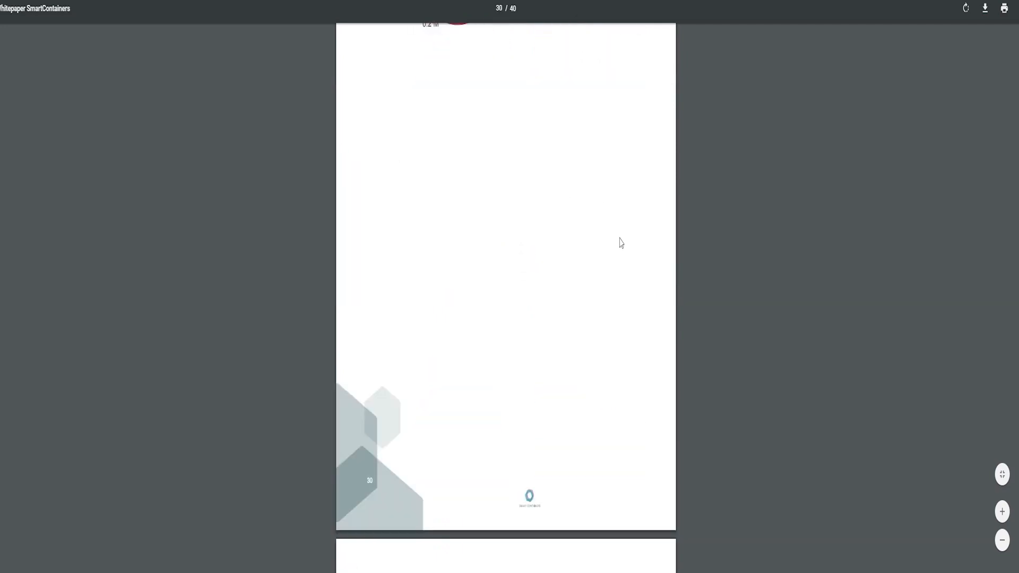
scroll(down, 3)
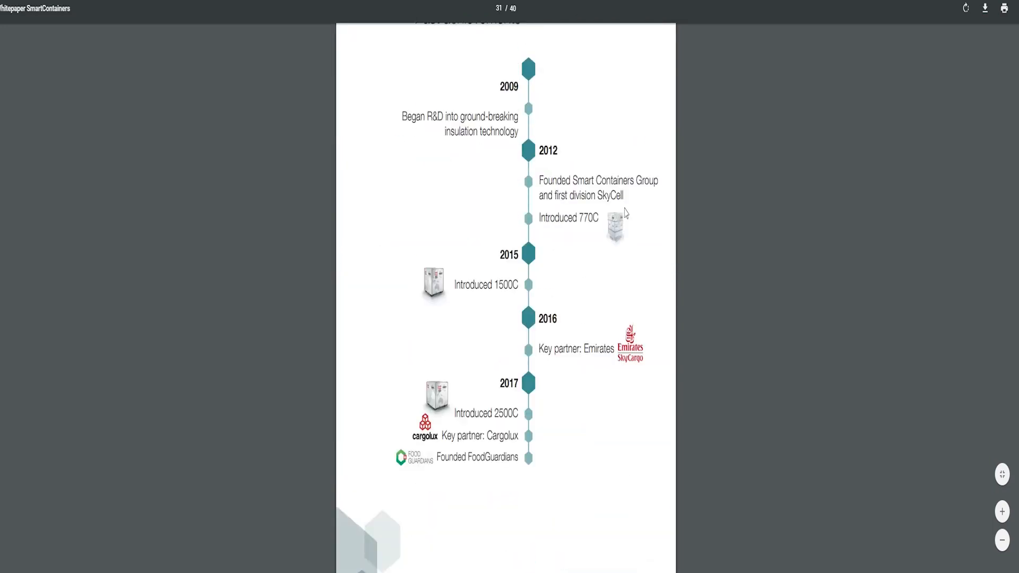
scroll(down, 3)
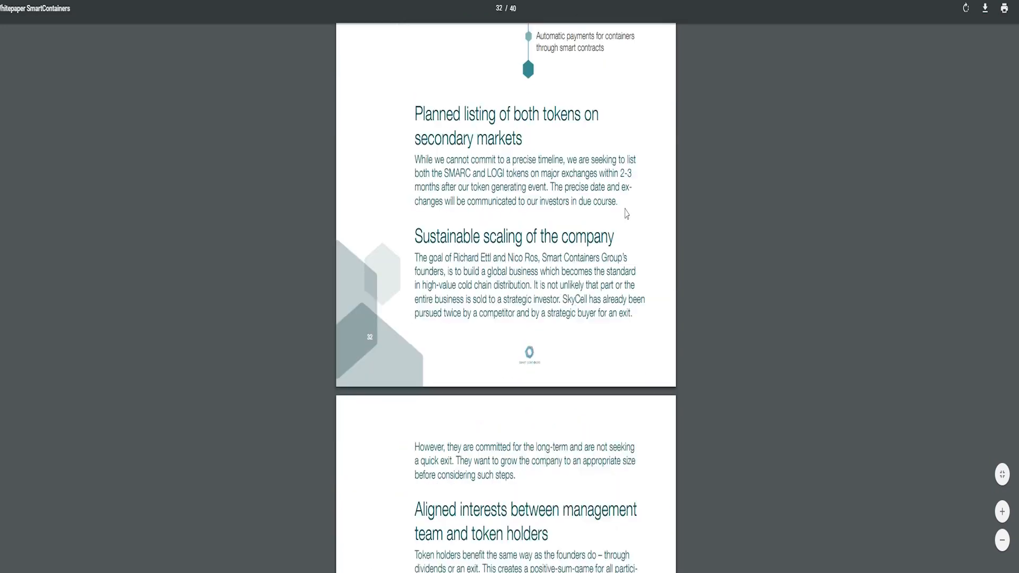
scroll(down, 3)
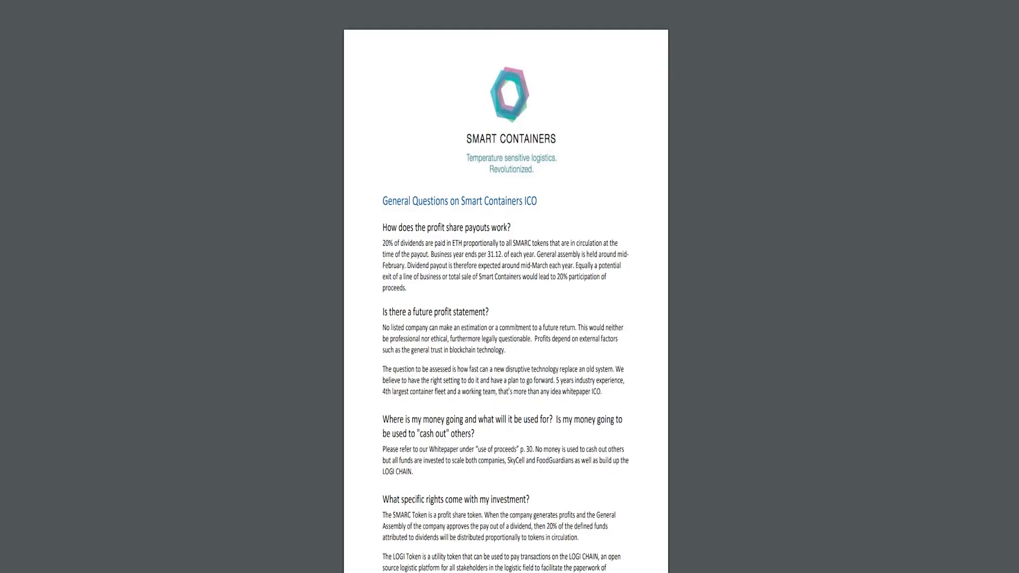
scroll(down, 3)
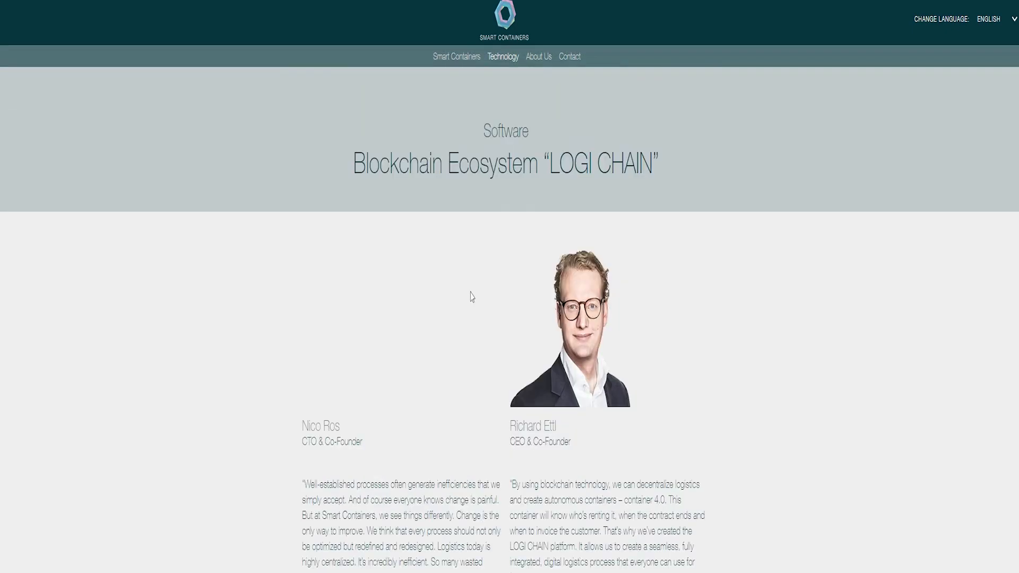
scroll(down, 3)
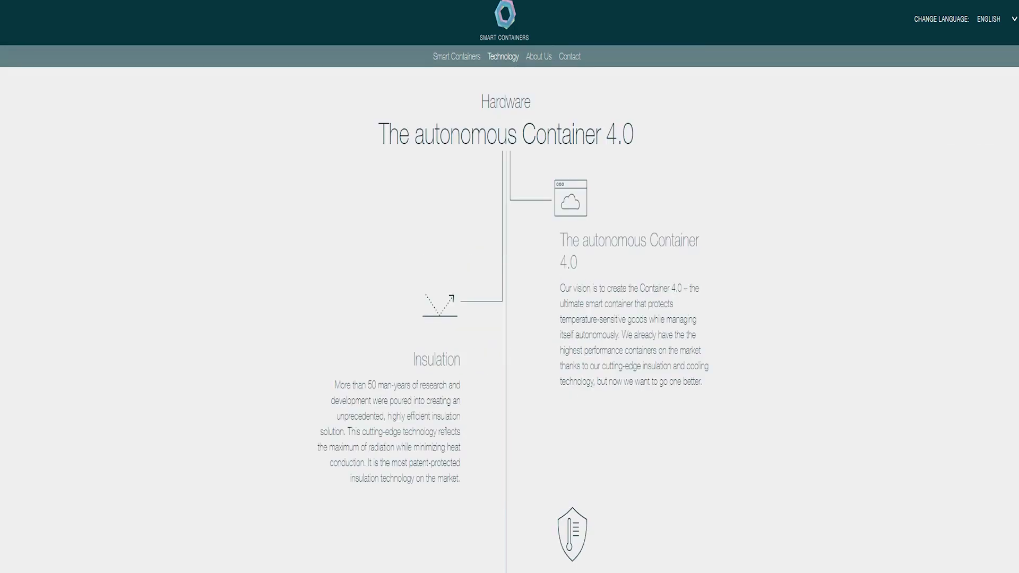
scroll(down, 3)
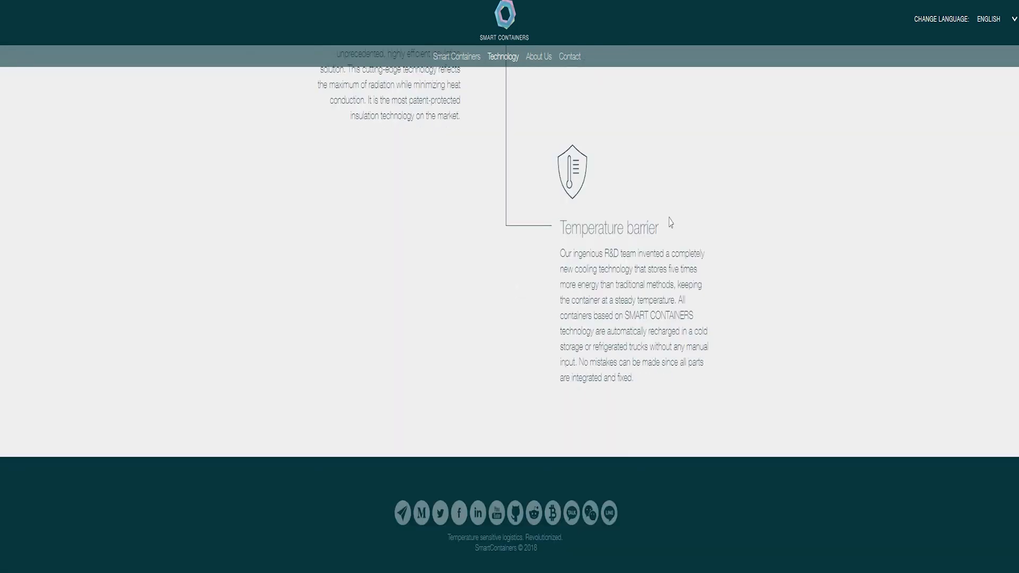
scroll(up, 3)
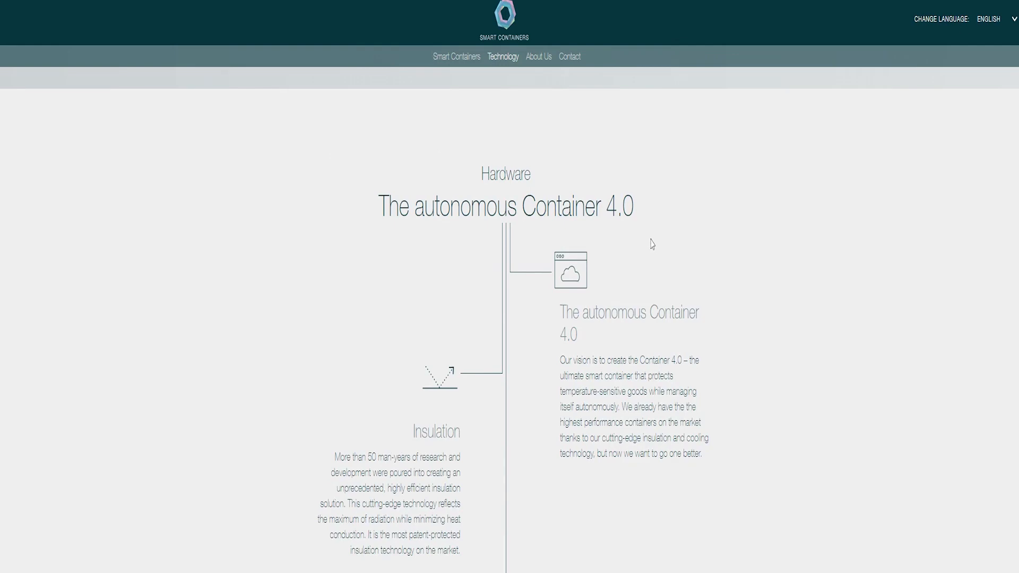
mouse_move(539, 56)
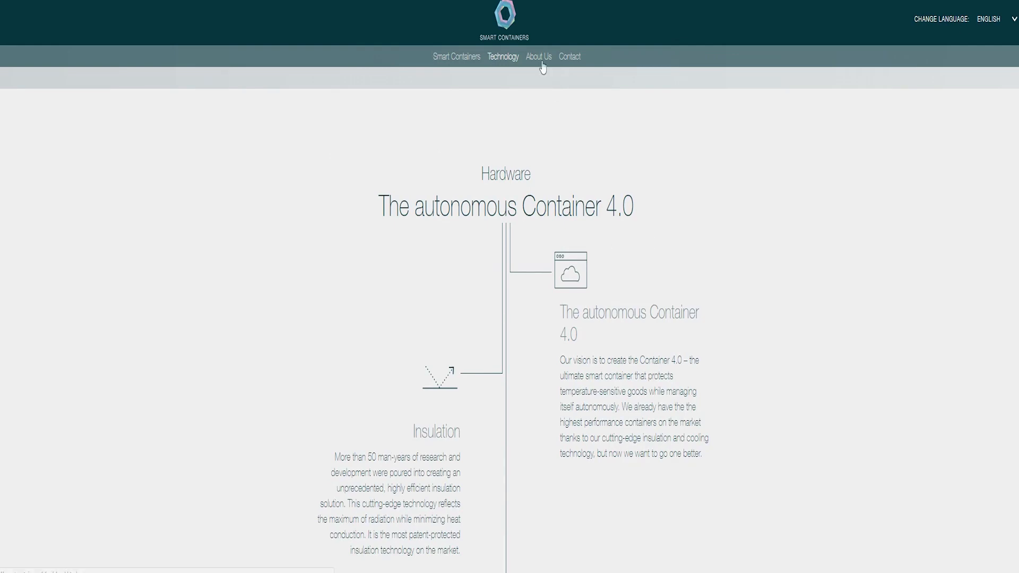
mouse_move(483, 31)
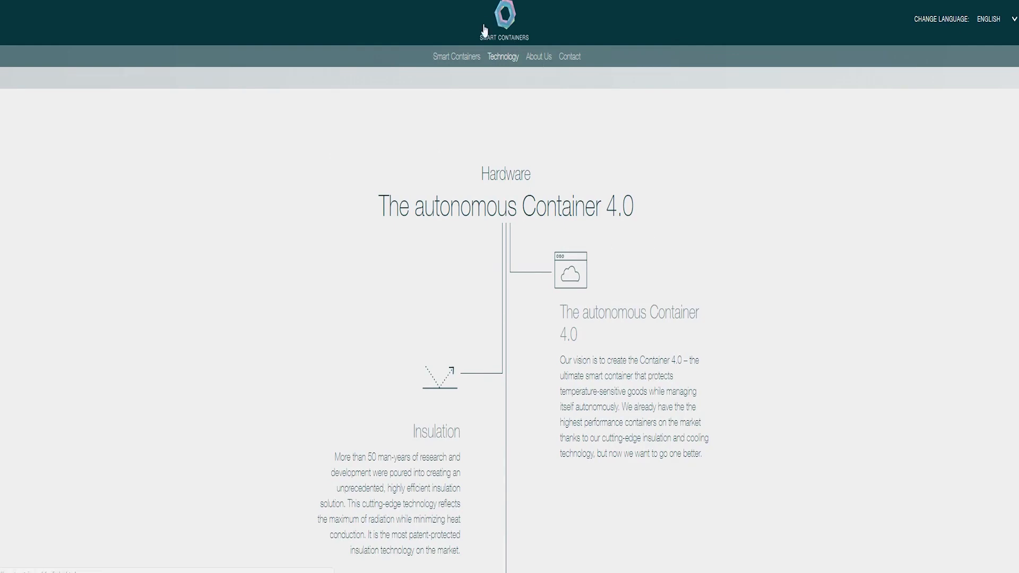
scroll(down, 3)
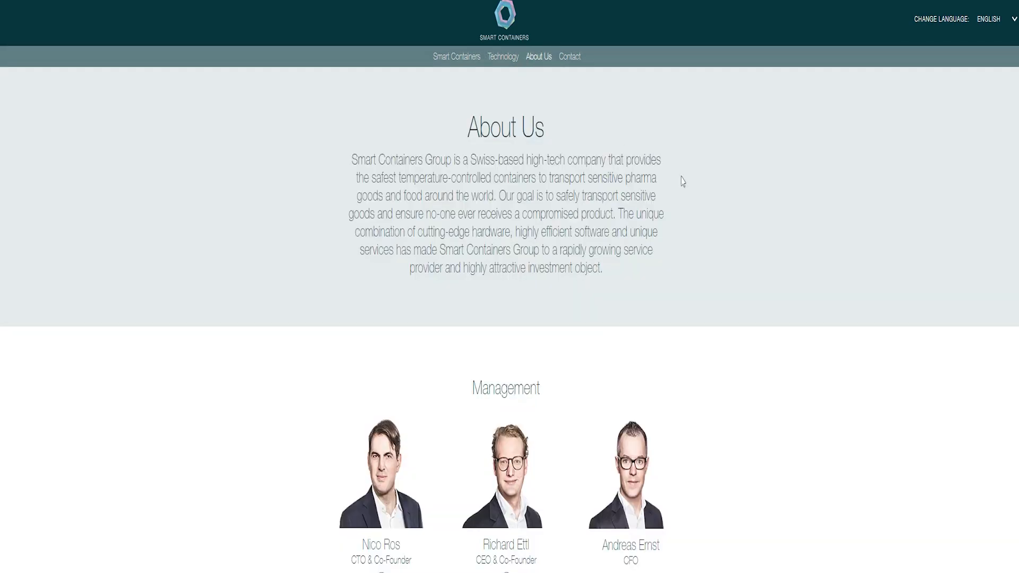
scroll(down, 3)
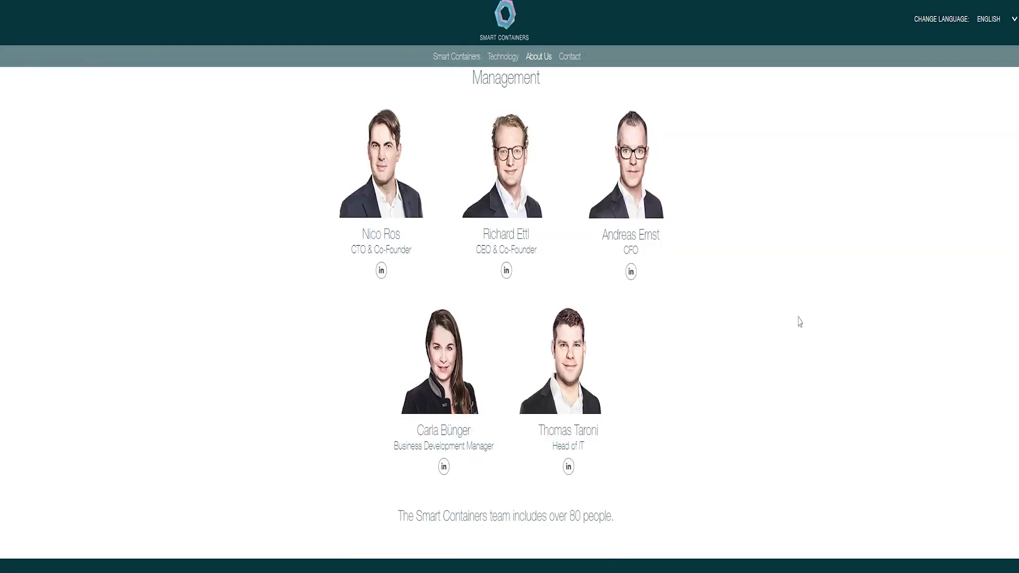
scroll(down, 3)
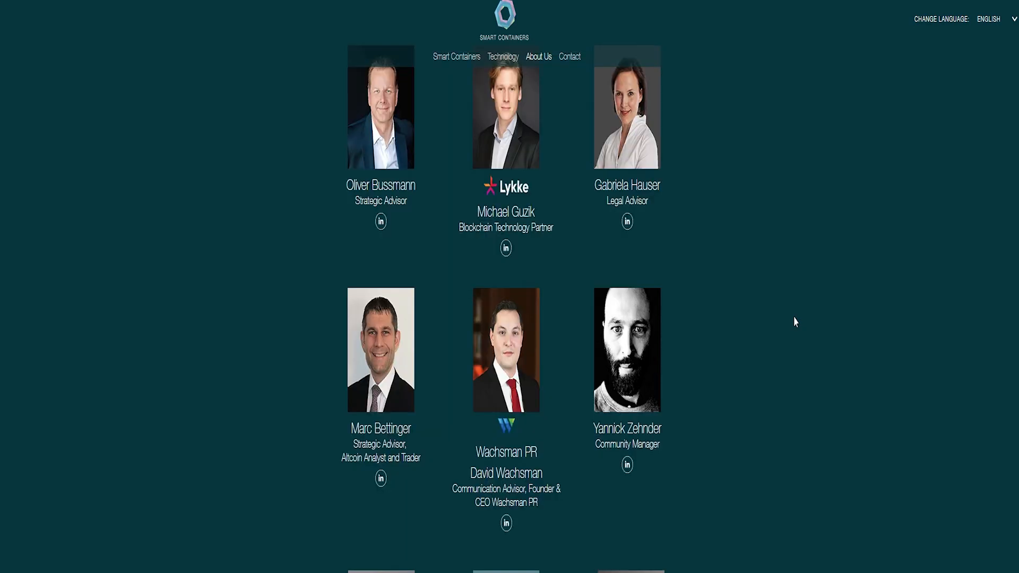
scroll(down, 3)
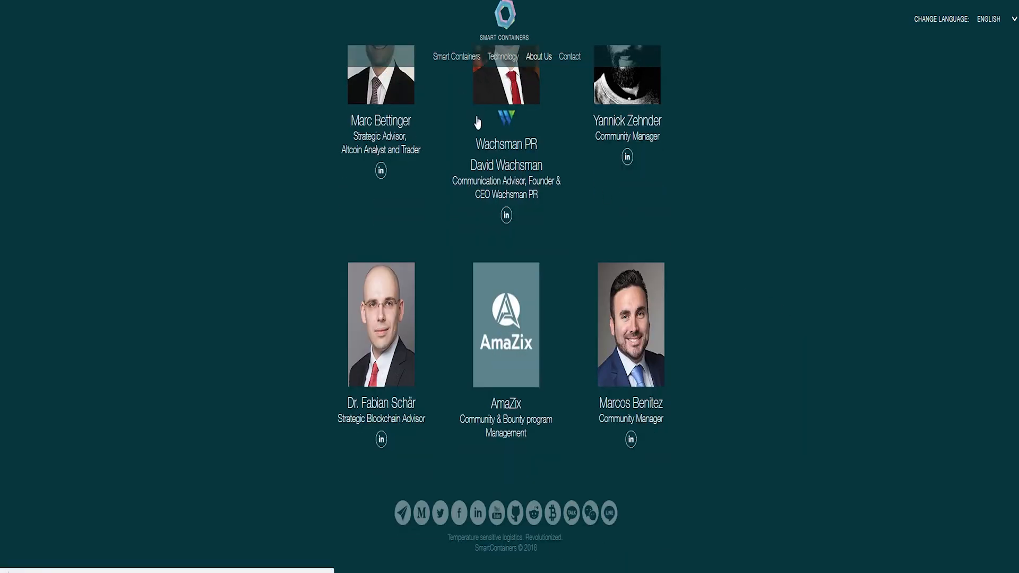
scroll(up, 3)
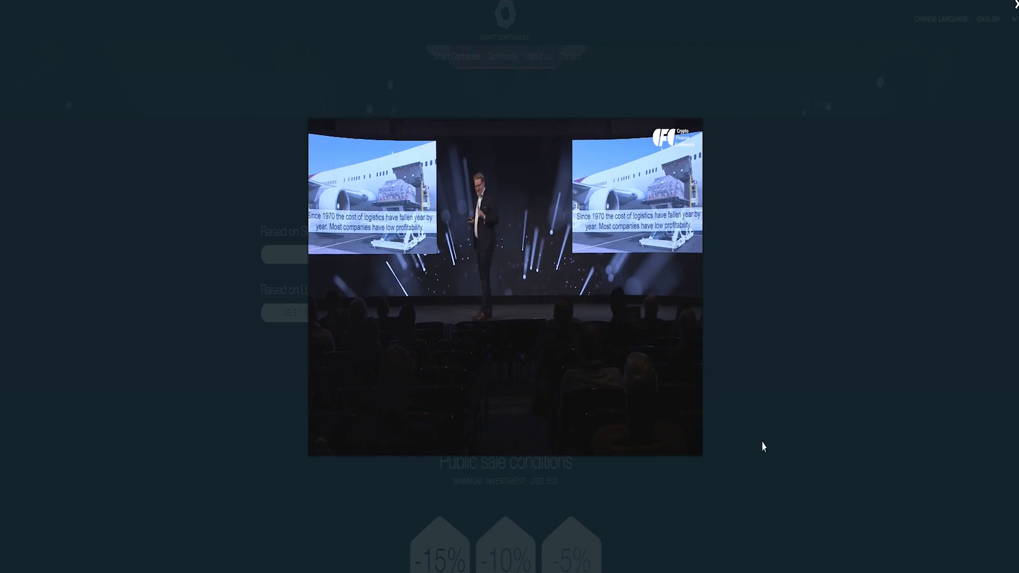
mouse_move(902, 253)
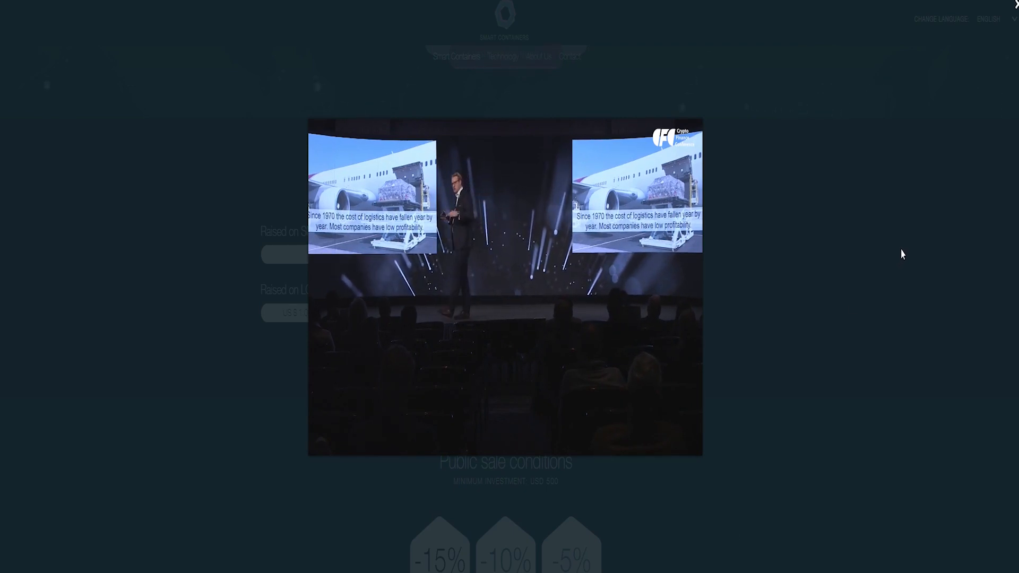